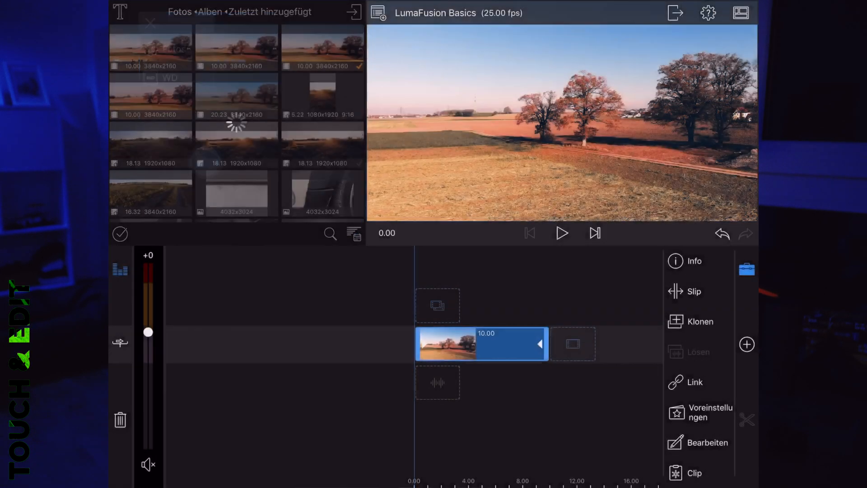
# Add the Angled-White title above the field clip and open it in the title editor
pyautogui.click(120, 12)
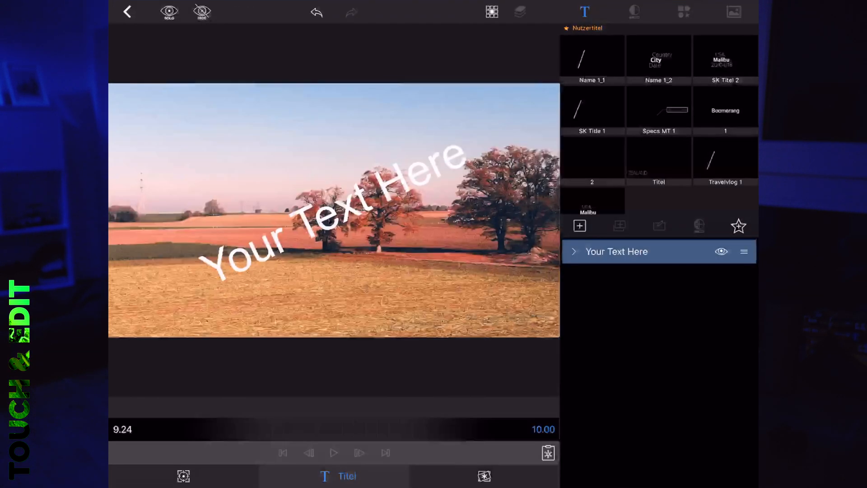
# Choose HelveticaNeue-CondensedBlack from the title's font list
pyautogui.click(634, 12)
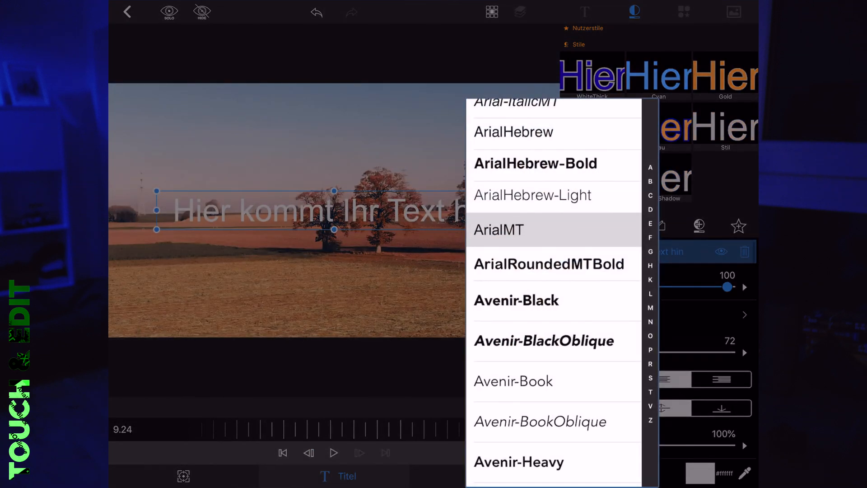
pyautogui.scroll(-3)
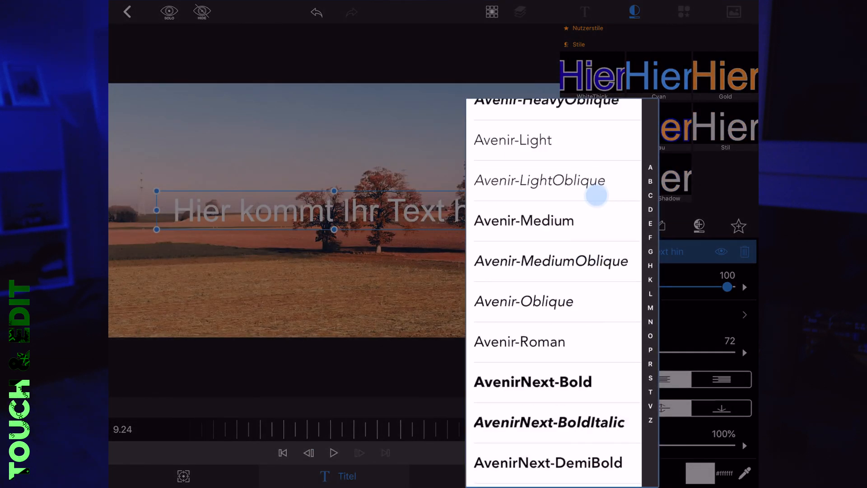
pyautogui.scroll(-3)
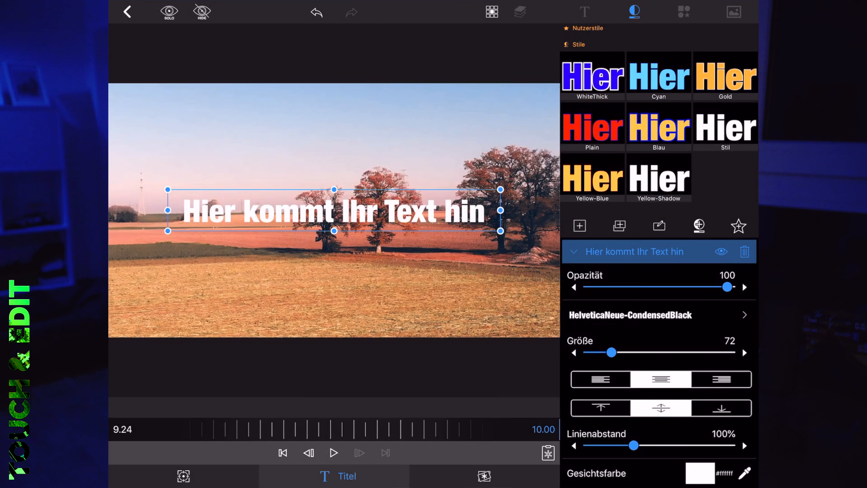
# Change the title text to 'Tutorial', size 149 in black, and close the editor
pyautogui.doubleClick(333, 211)
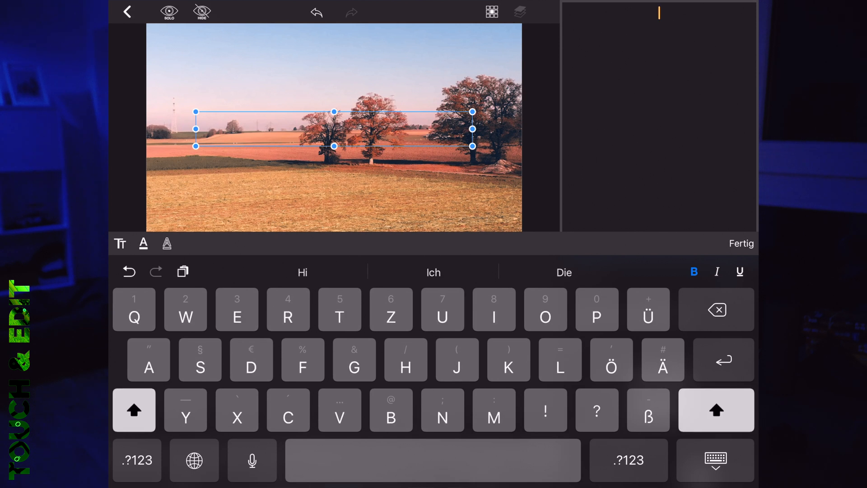
pyautogui.write('Tutorial')
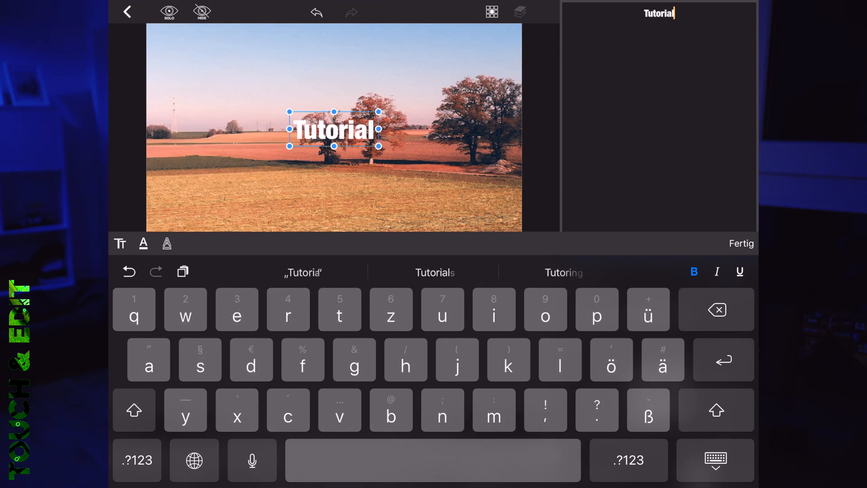
pyautogui.click(741, 243)
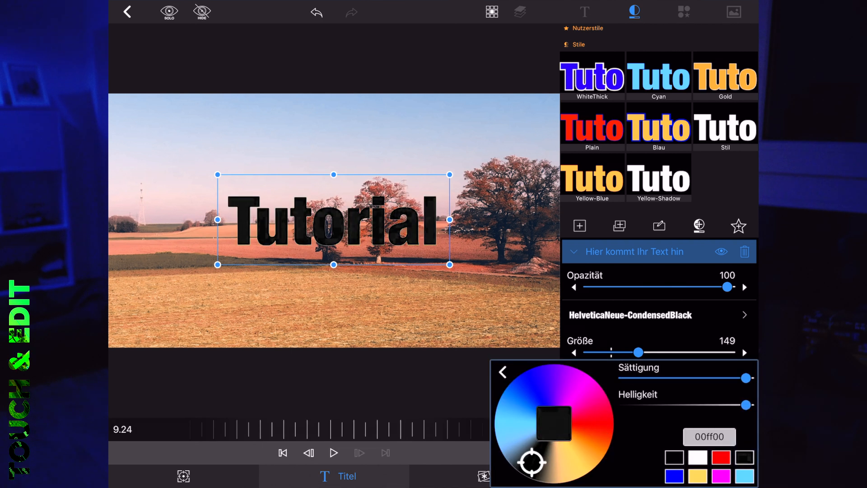
pyautogui.click(502, 371)
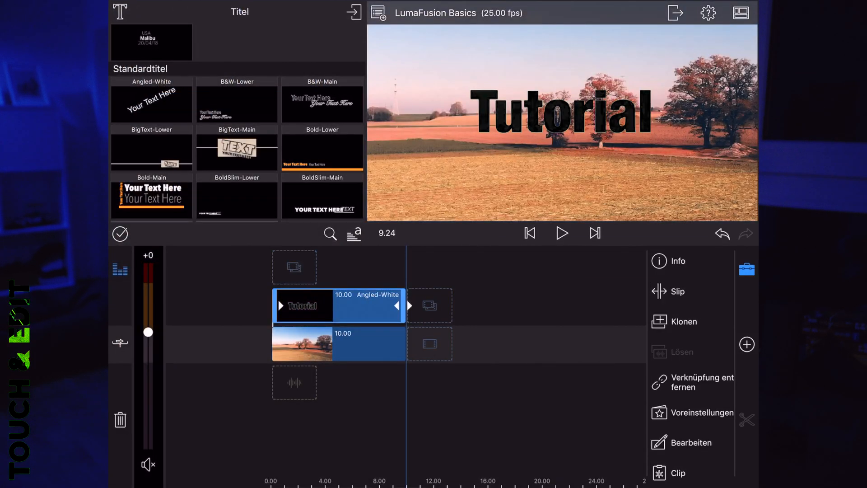
# Export the titled field project as a movie via Share > Film
pyautogui.click(675, 13)
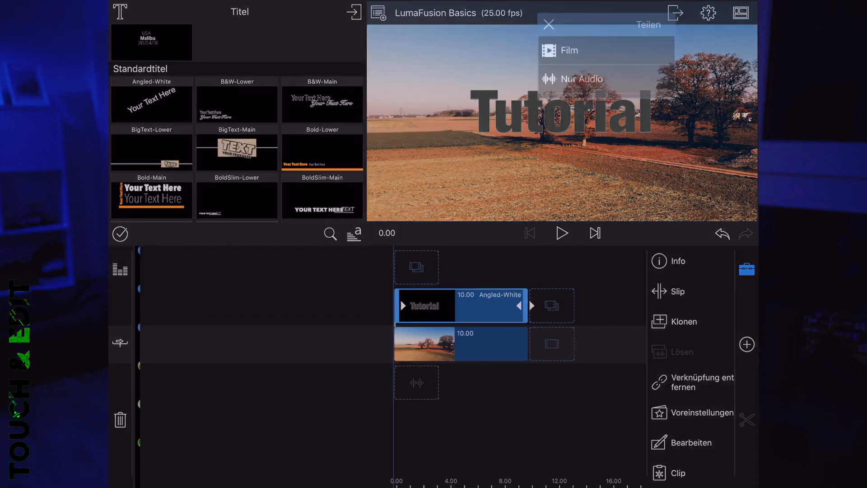
pyautogui.click(569, 50)
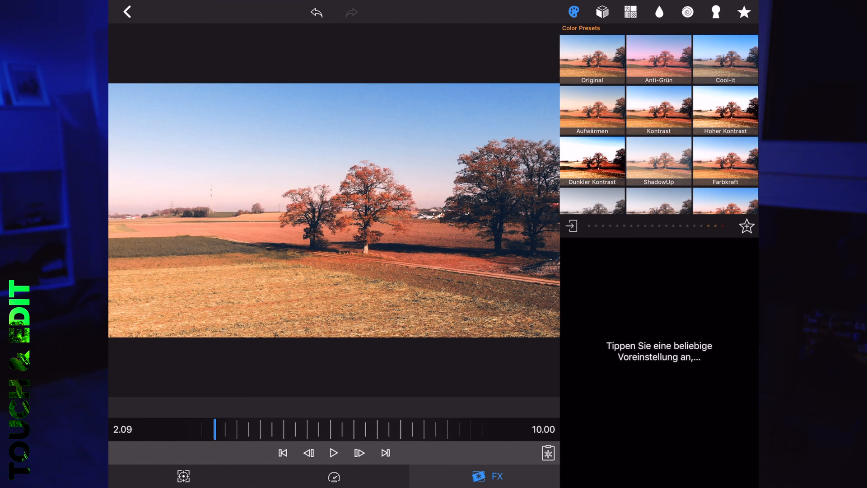
# Apply Noir-Nacht to the field clip with Helligkeit -0.22 and Kontrast 2.60
pyautogui.click(602, 11)
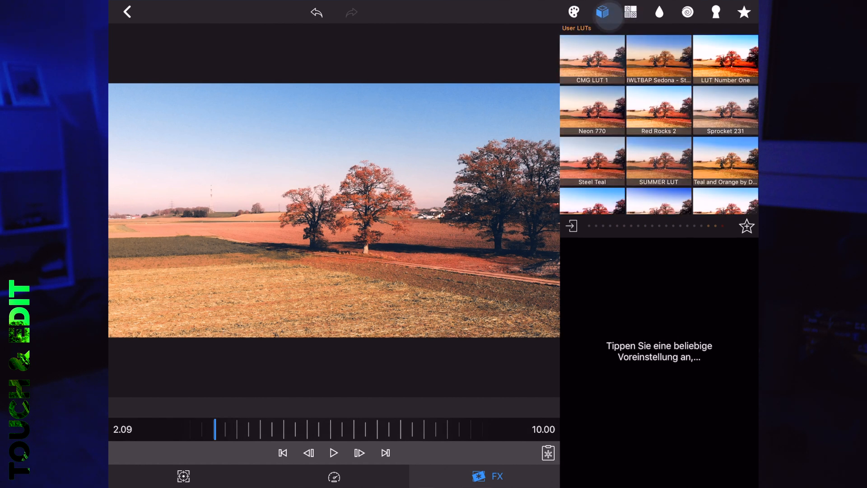
pyautogui.click(574, 11)
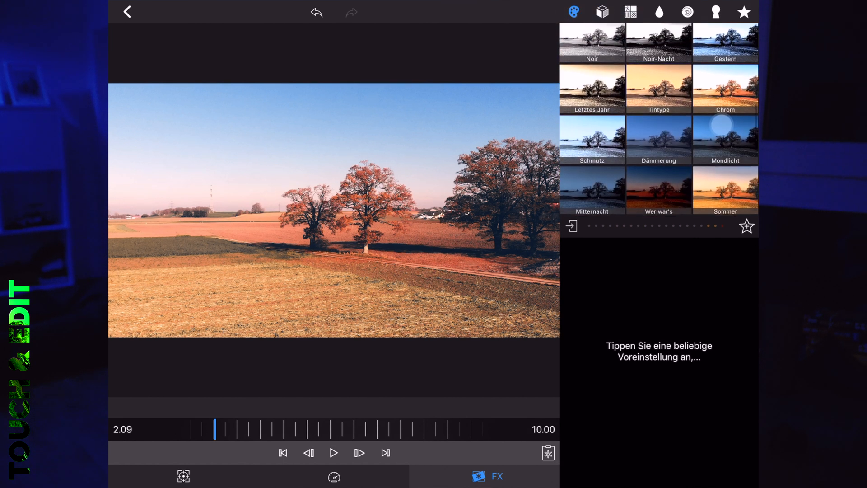
pyautogui.scroll(3)
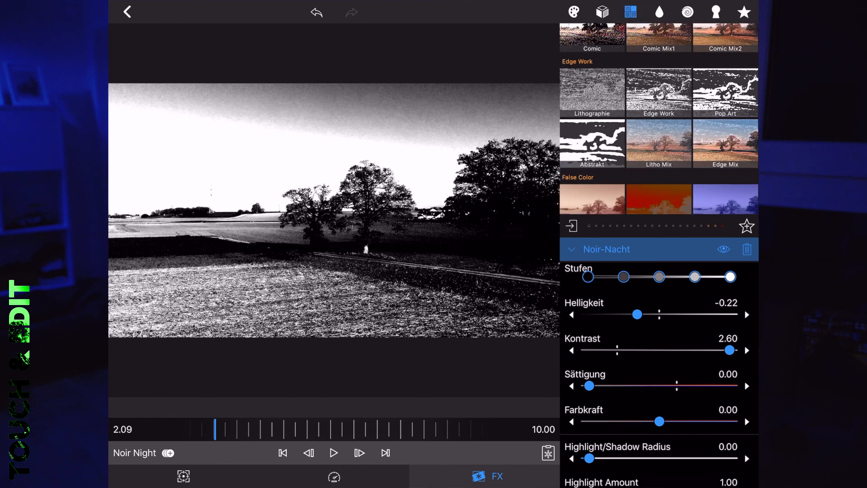
# Add the Pop Art stylize effect to the black-and-white field footage
pyautogui.click(571, 248)
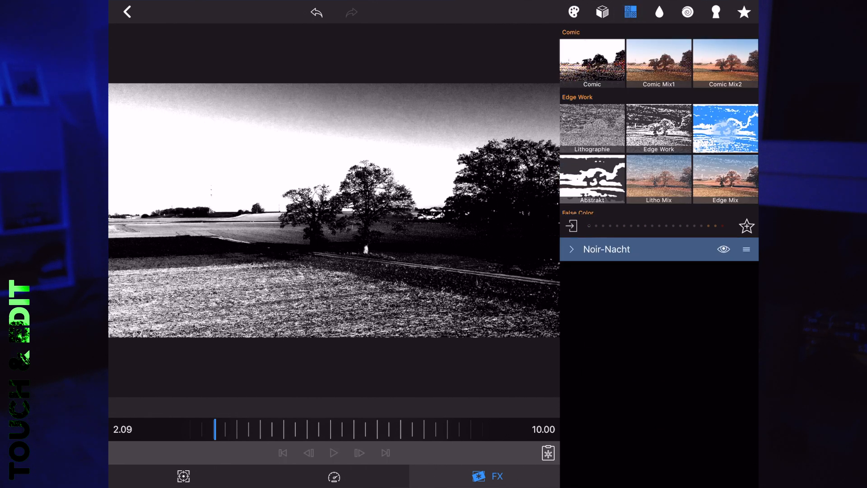
pyautogui.click(725, 128)
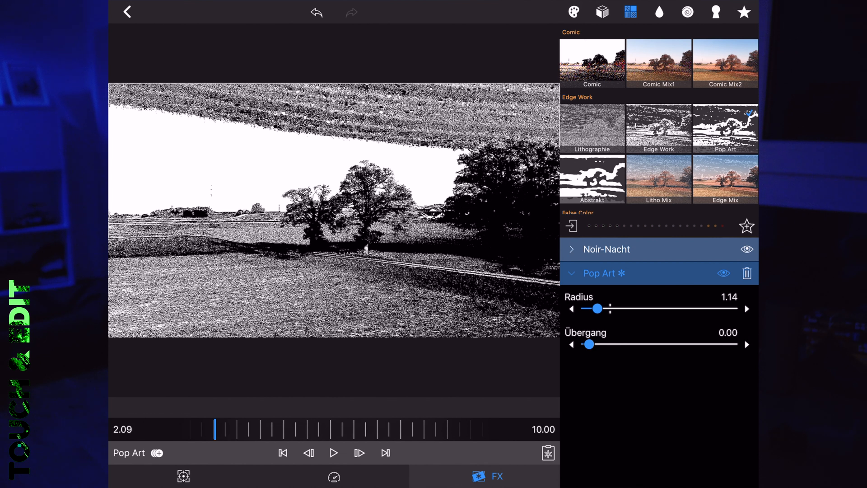
pyautogui.click(126, 12)
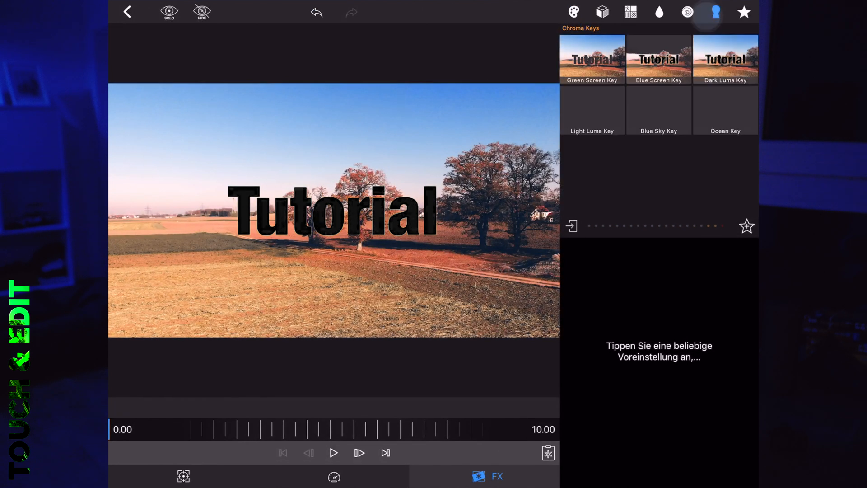
# Apply a black reverse Chroma Key to the Tutorial title and play the preview
pyautogui.click(591, 59)
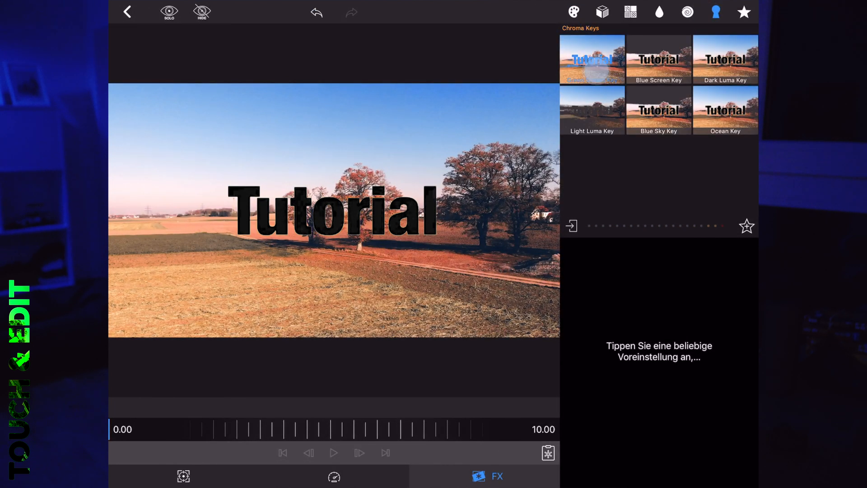
pyautogui.click(591, 59)
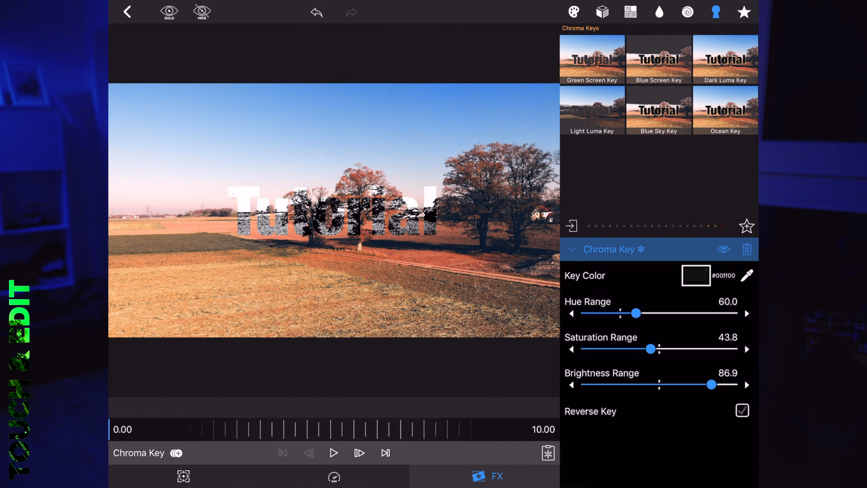
pyautogui.click(334, 453)
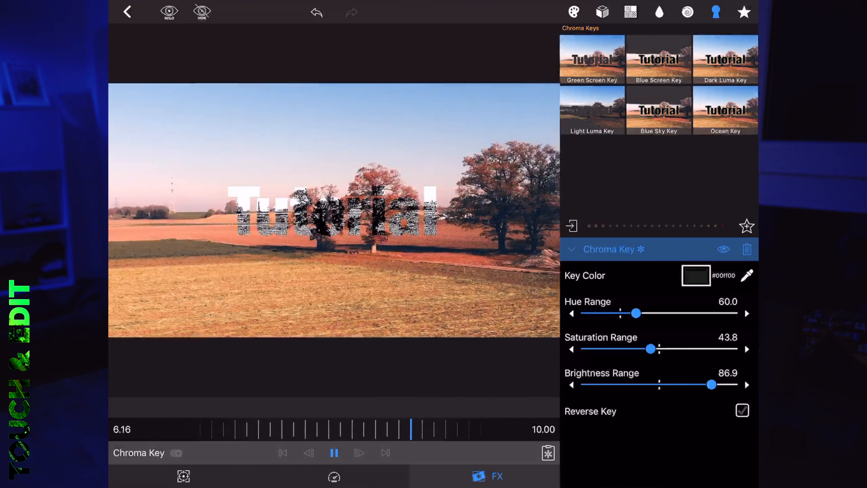
pyautogui.click(333, 453)
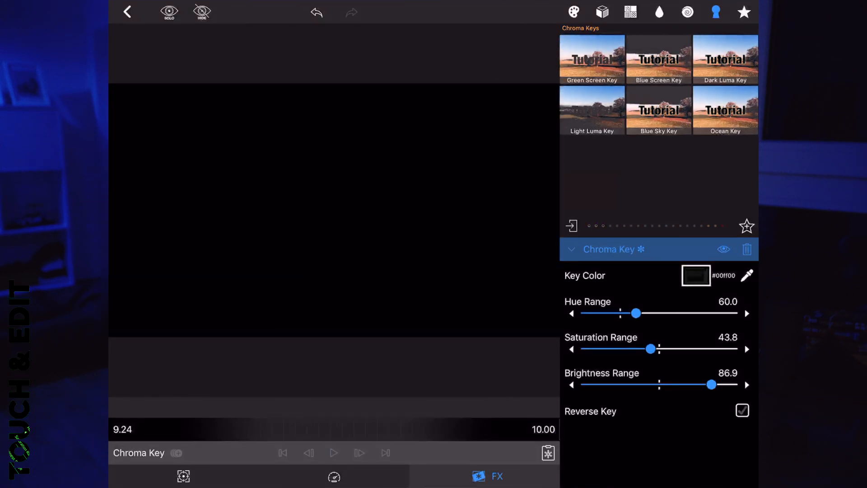
# Check the pop-art clip's Größe und Position settings, then return to the timeline
pyautogui.click(126, 12)
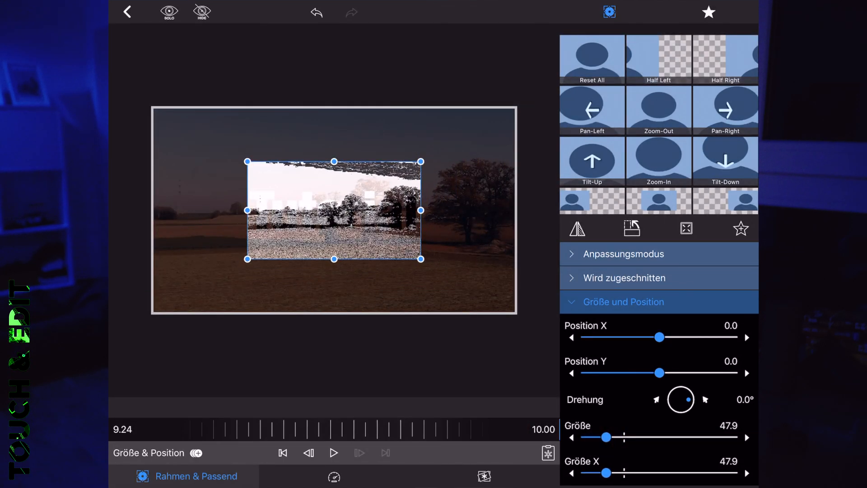
pyautogui.click(126, 11)
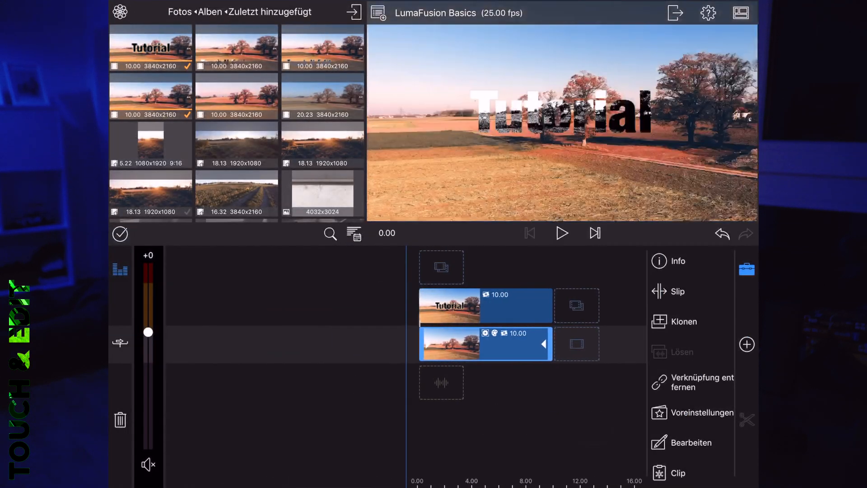
pyautogui.click(561, 233)
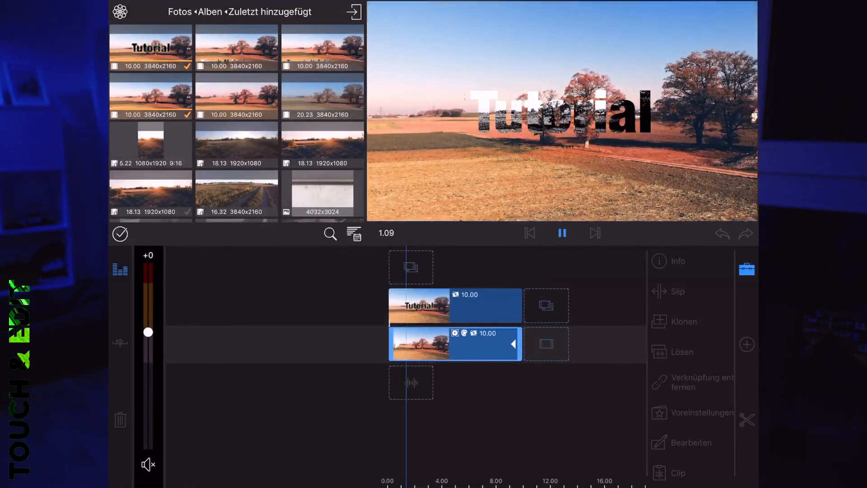
pyautogui.click(562, 232)
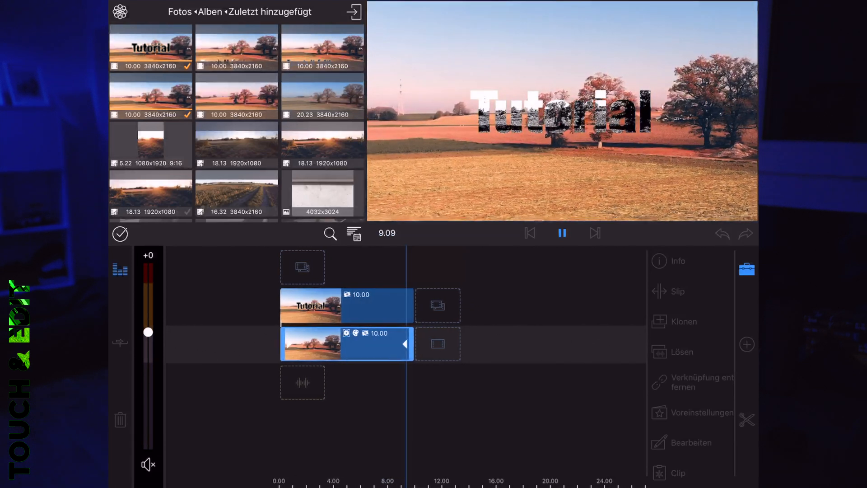
pyautogui.click(562, 233)
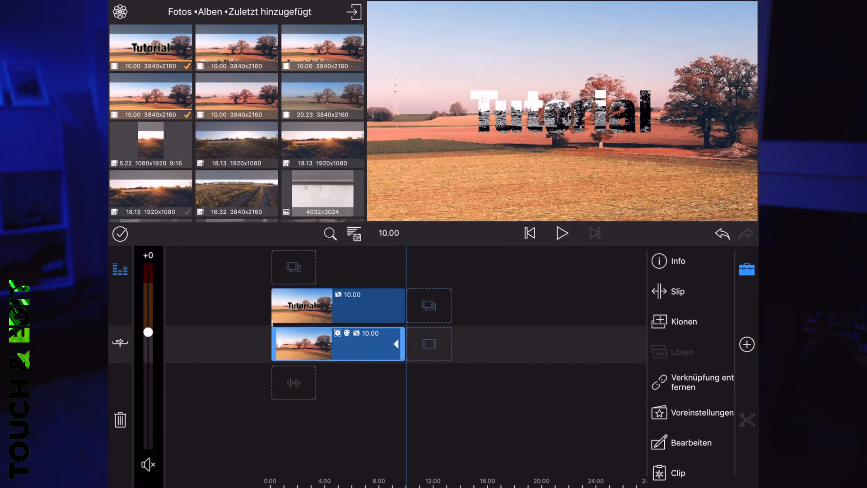